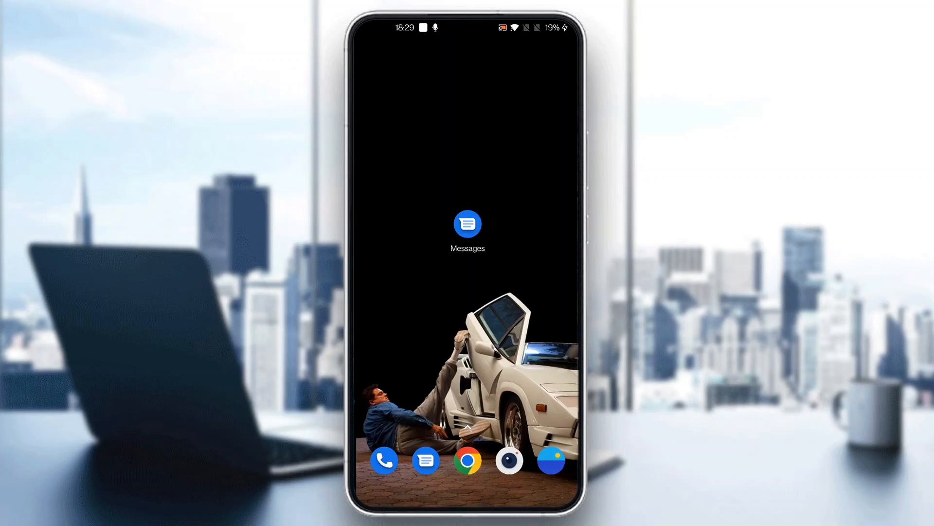
- Launch Google Messages and look through the conversation list
left_click(468, 225)
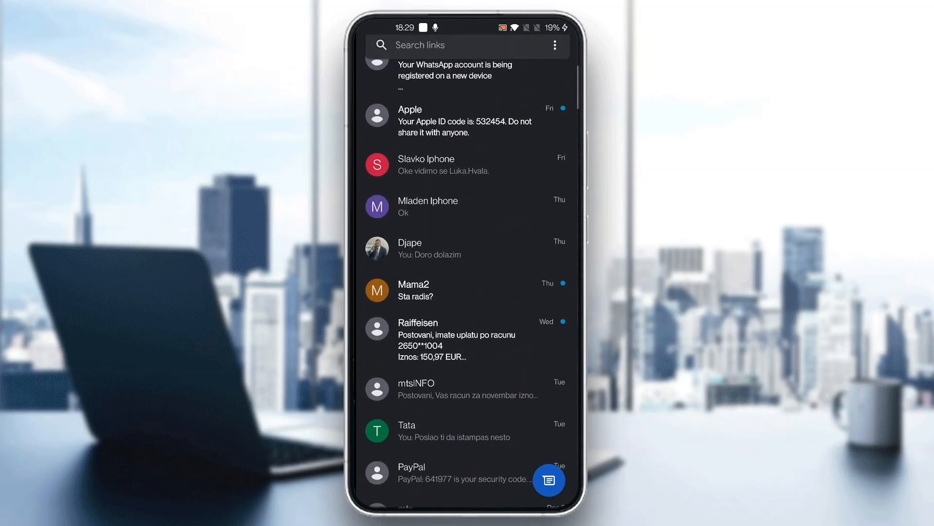
scroll("down", 3)
type("Se")
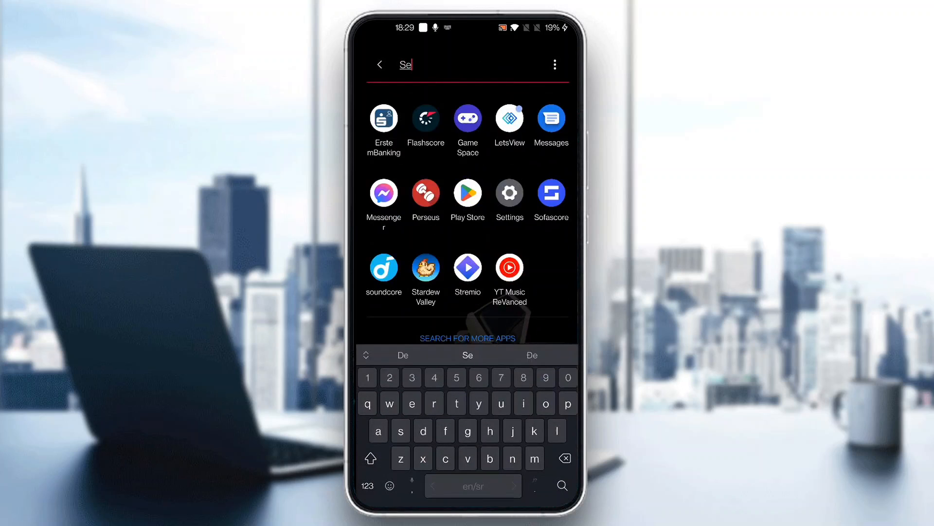
- Launch Settings and move down its main list toward the System entry
left_click(509, 192)
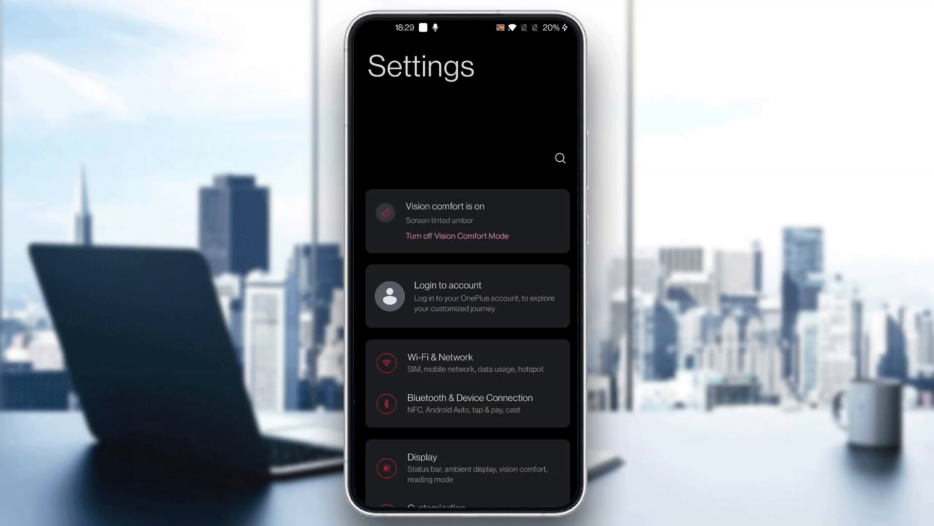
scroll("down", 3)
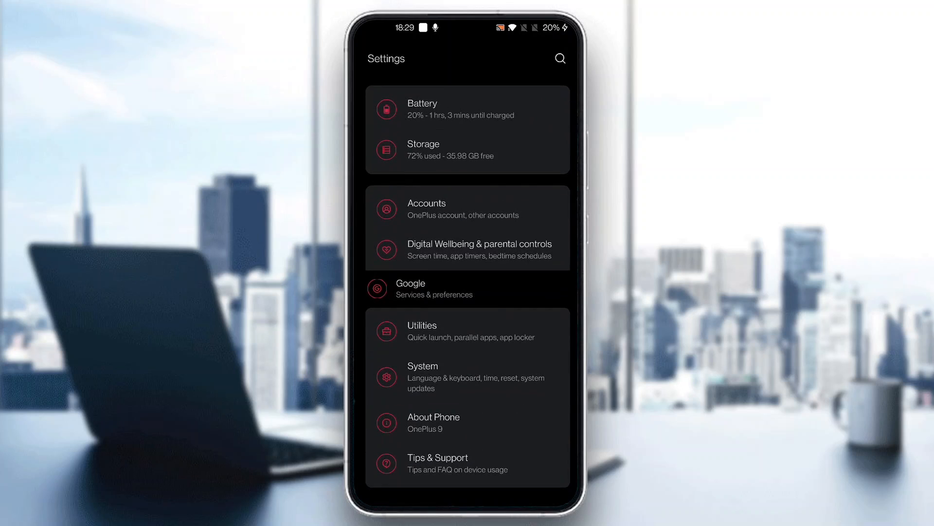
- Enter the System page of Settings where Backup is listed
left_click(469, 377)
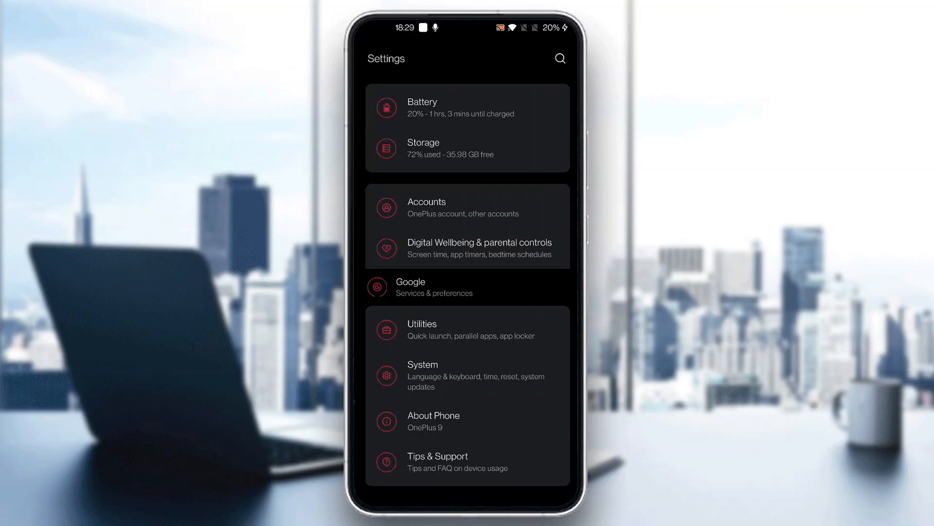
left_click(423, 374)
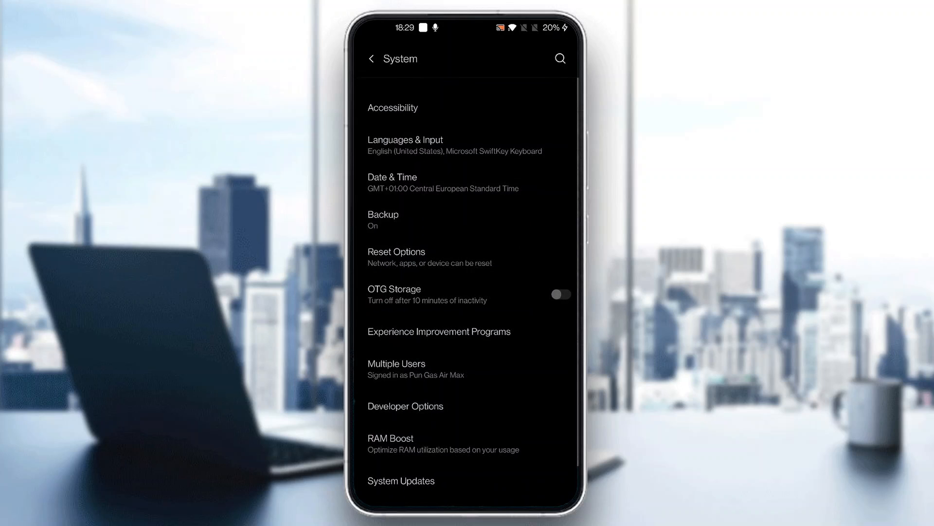